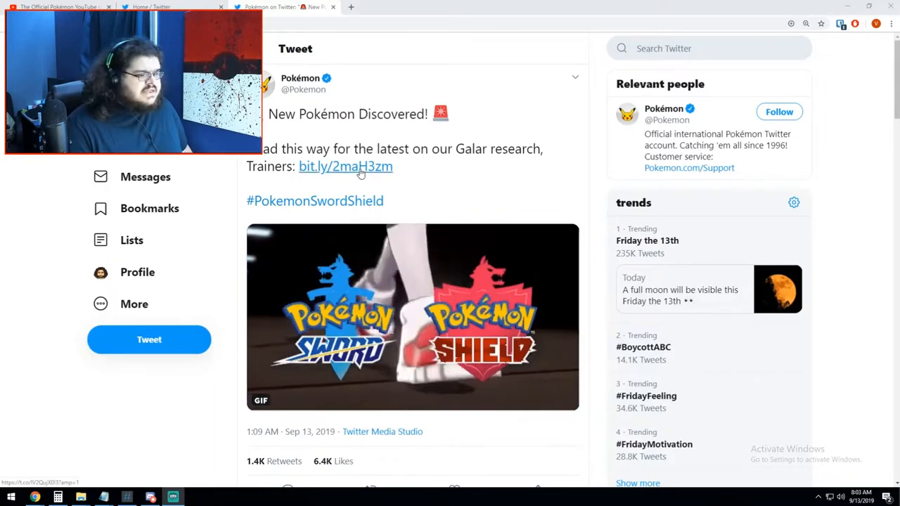
{"action": "left_click", "coordinate": [346, 166]}
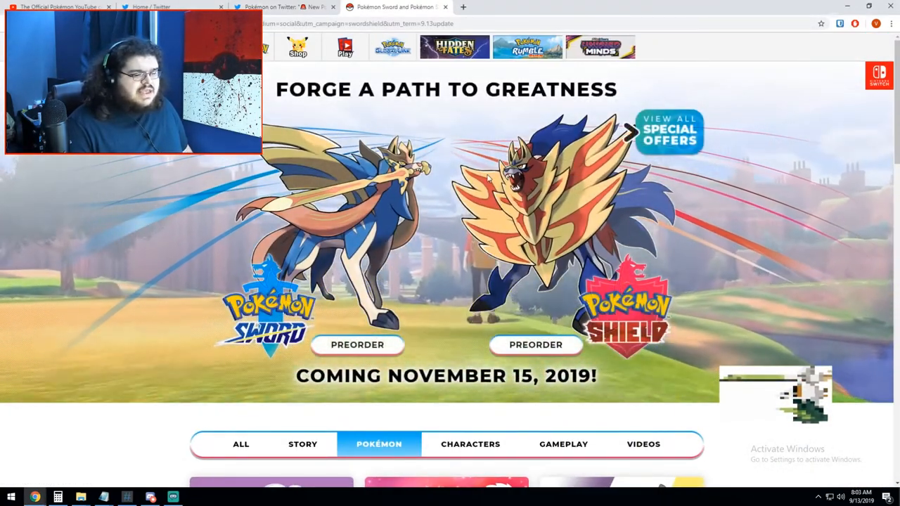
Scroll through the Pokémon news-card grid about Galarian and form-changing Pokémon
{"action": "scroll", "scroll_direction": "down", "scroll_amount": 3}
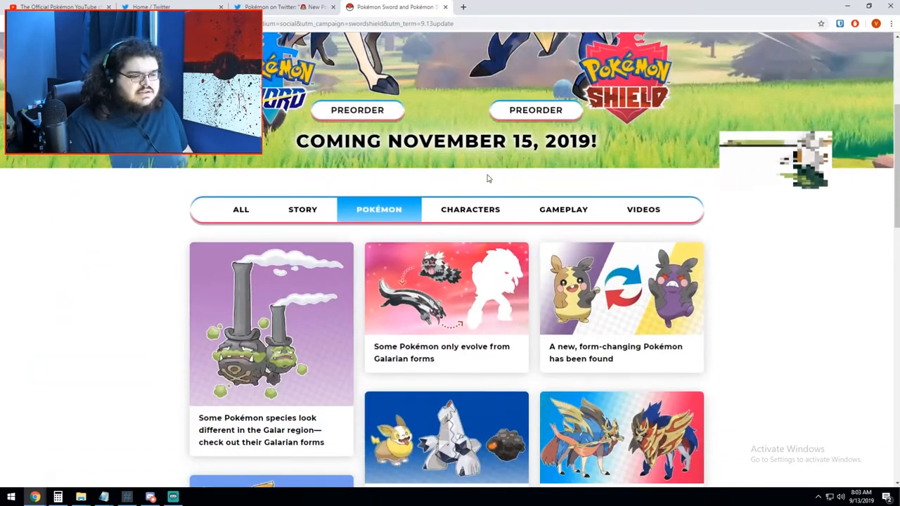
{"action": "scroll", "scroll_direction": "up", "scroll_amount": 3}
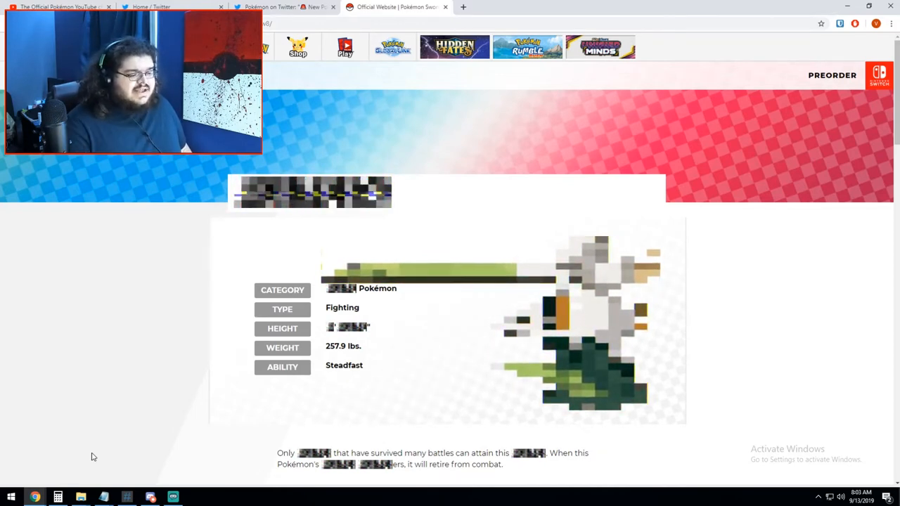
Scroll to the censored Fighting-type profile of the hidden Steadfast-ability Pokémon
{"action": "scroll", "scroll_direction": "down", "scroll_amount": 3}
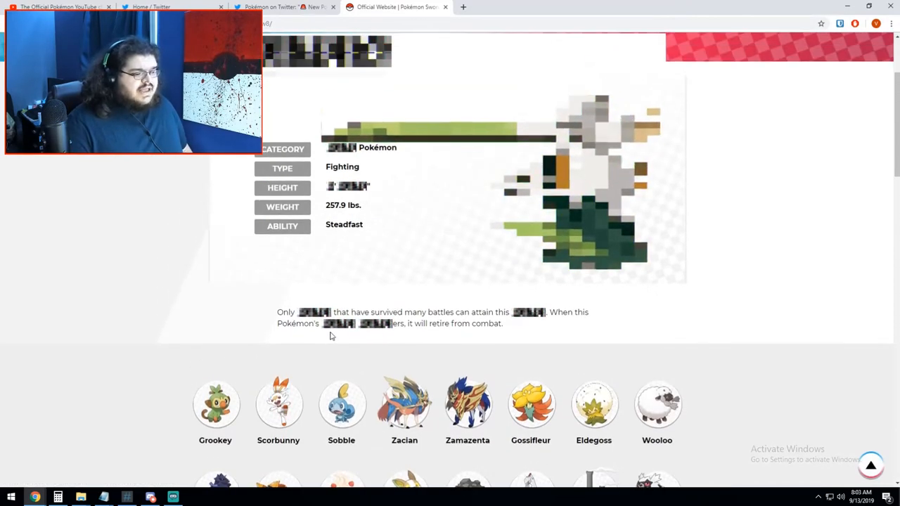